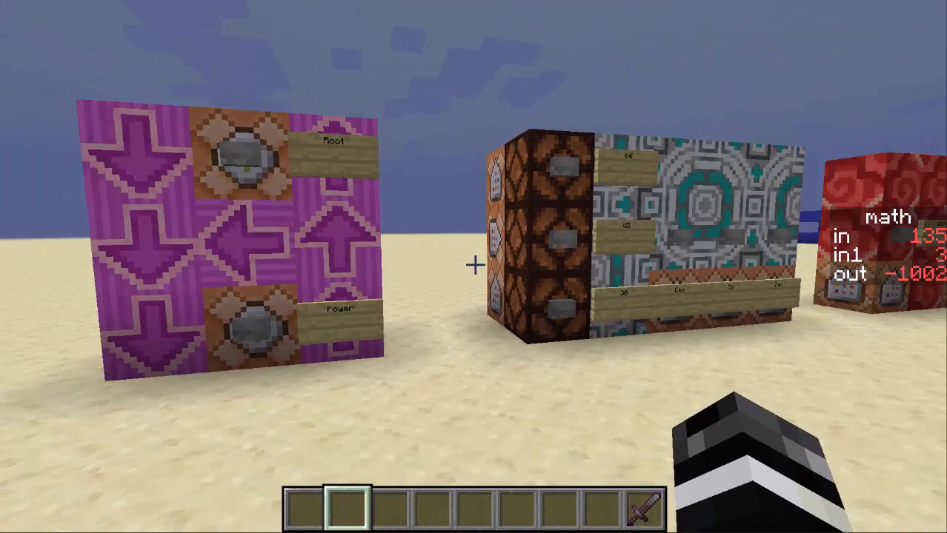
mouse_move(474, 267)
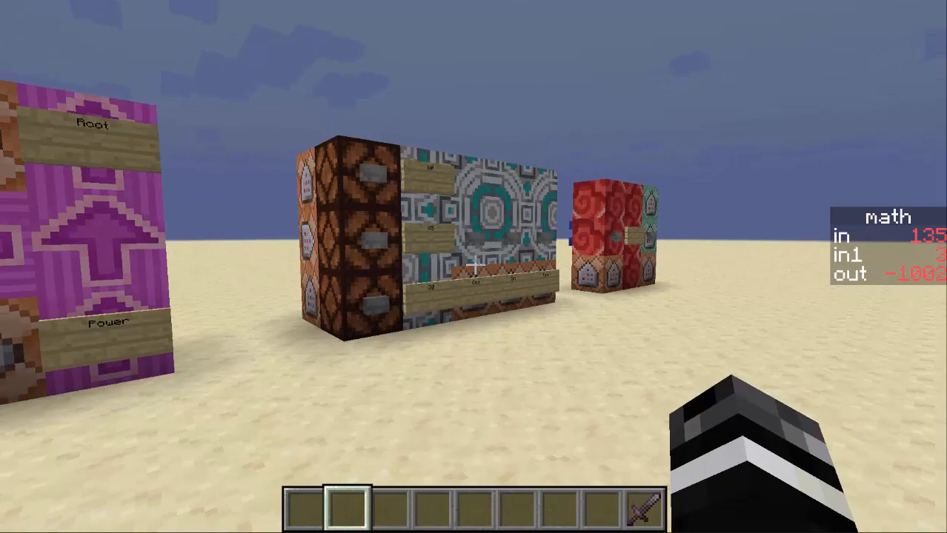
mouse_move(52, 329)
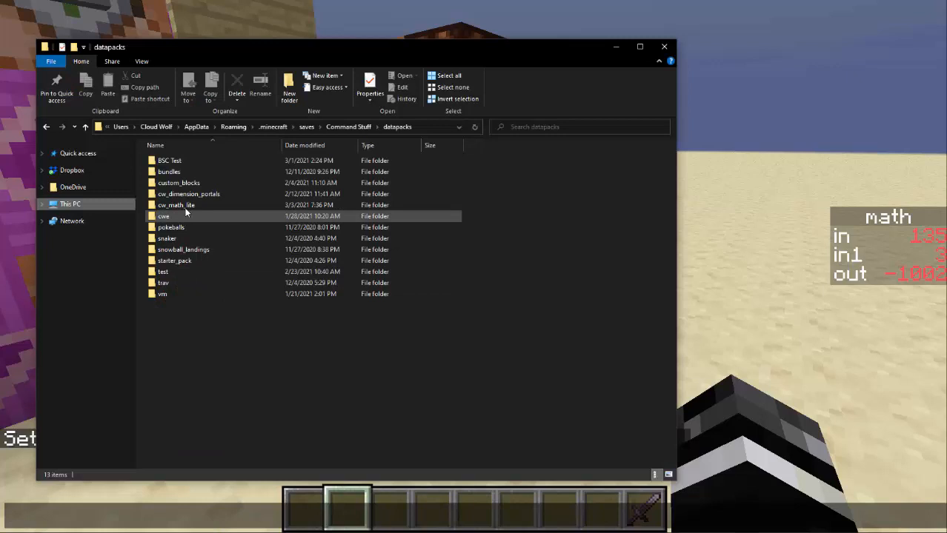
Step: Browse into cw_math_lite, then data, then the math namespace folder
double_click(176, 205)
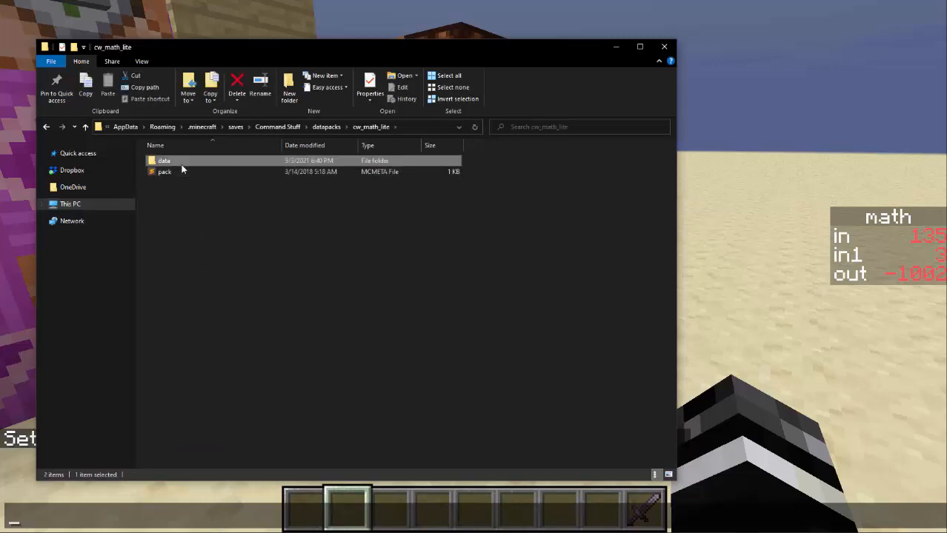
double_click(163, 160)
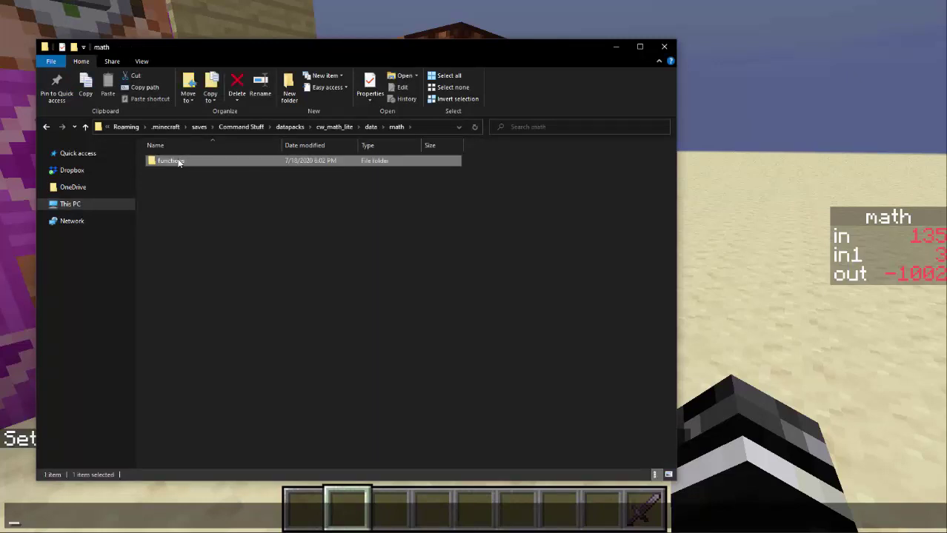
double_click(172, 160)
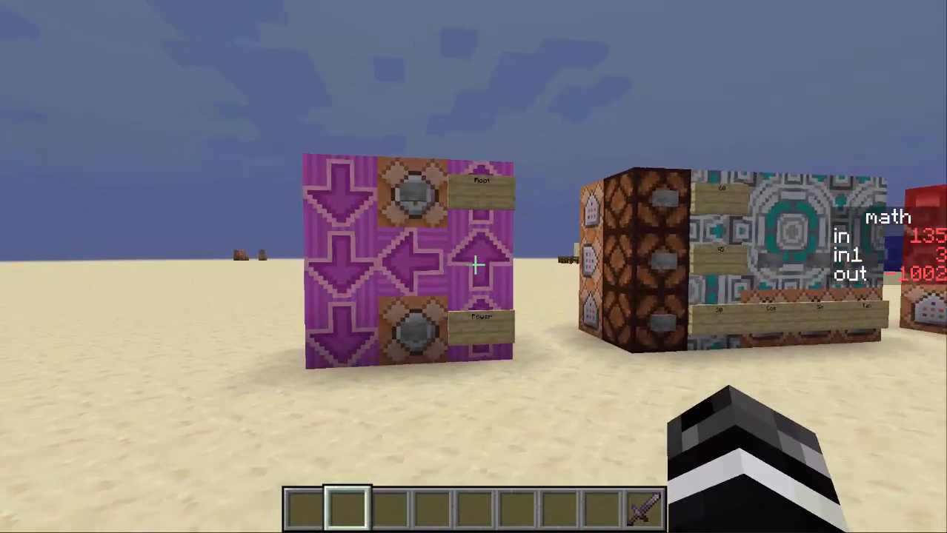
mouse_move(475, 267)
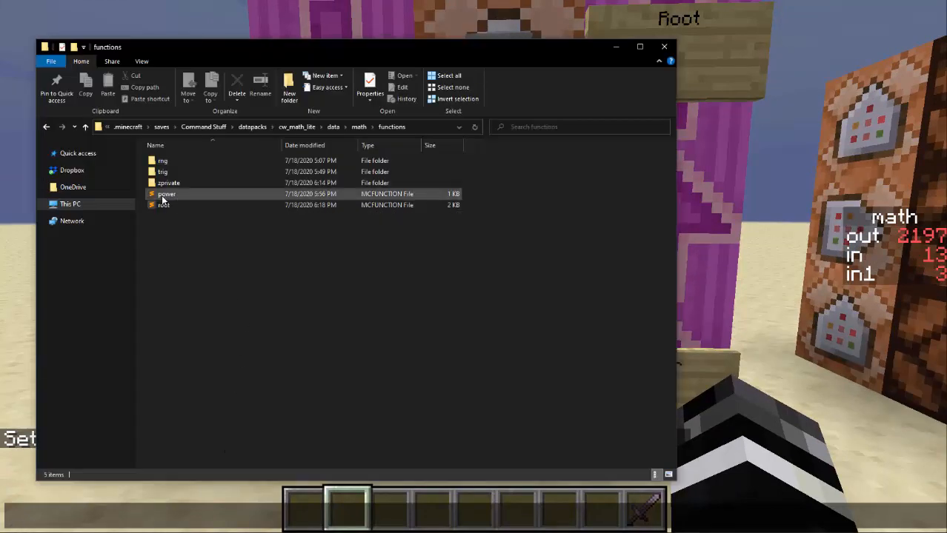
Step: Open power.mcfunction in Sublime Text
double_click(166, 193)
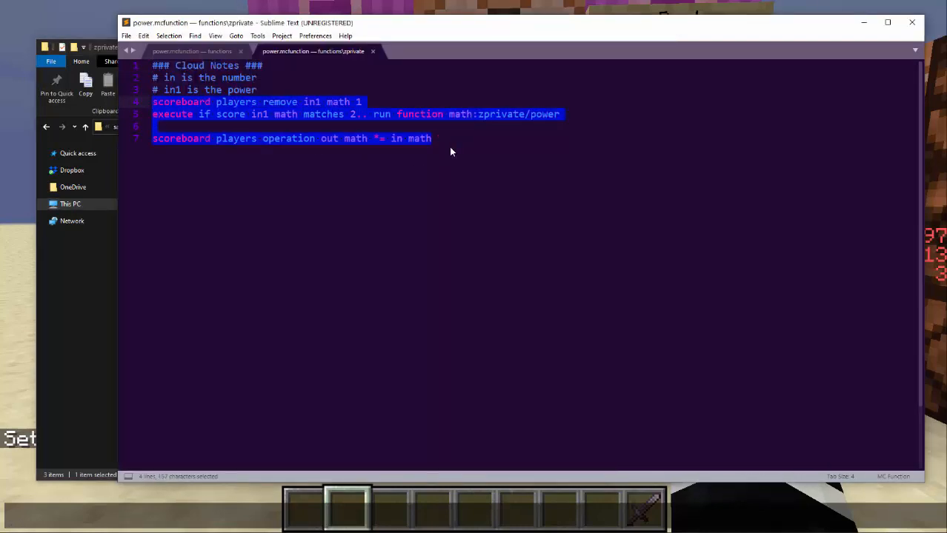
Step: Highlight the power function's final multiply line, then close its tab to reveal root.mcfunction
left_click(432, 139)
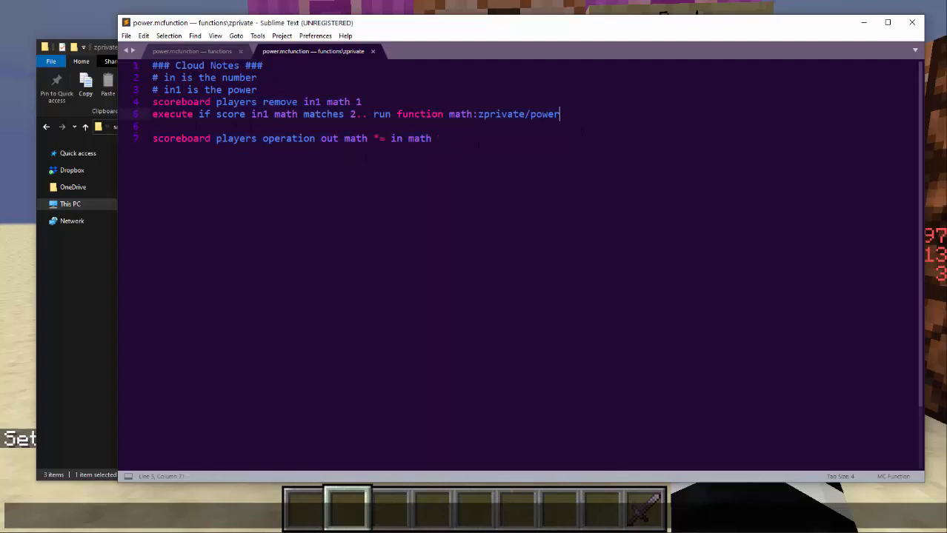
left_click_drag(153, 101, 560, 114)
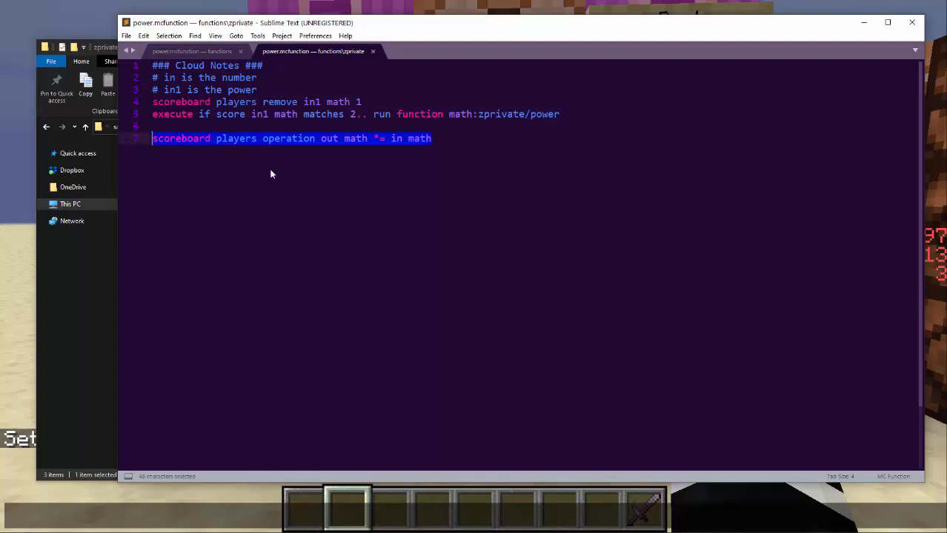
mouse_move(437, 184)
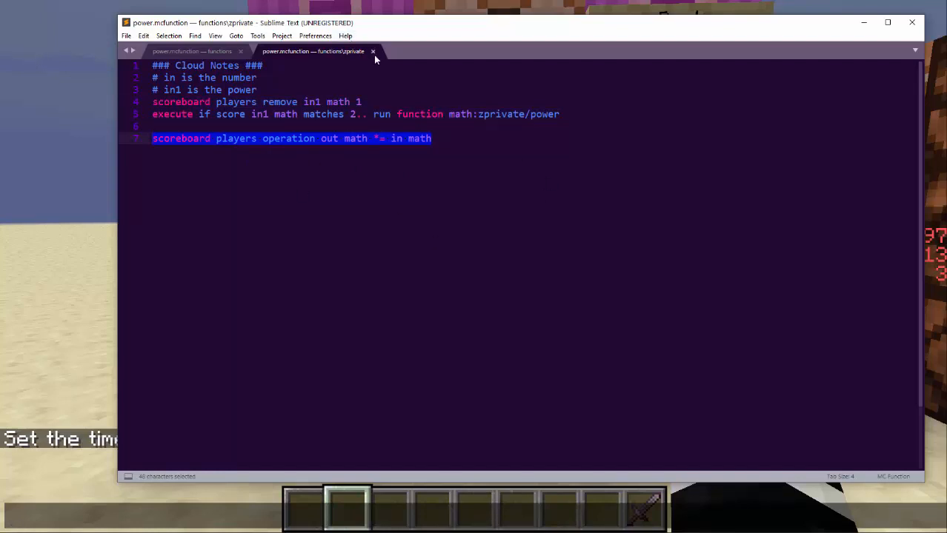
left_click(370, 50)
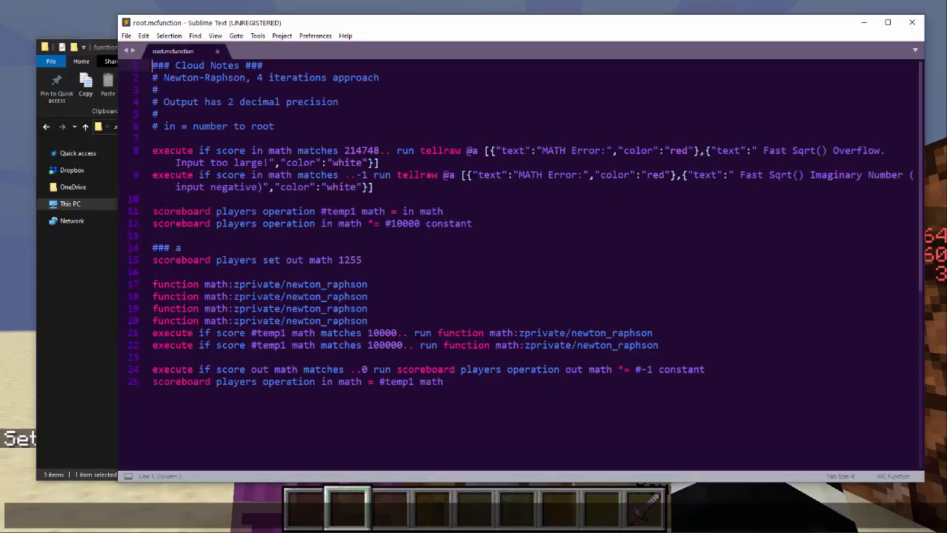
left_click_drag(193, 126, 272, 126)
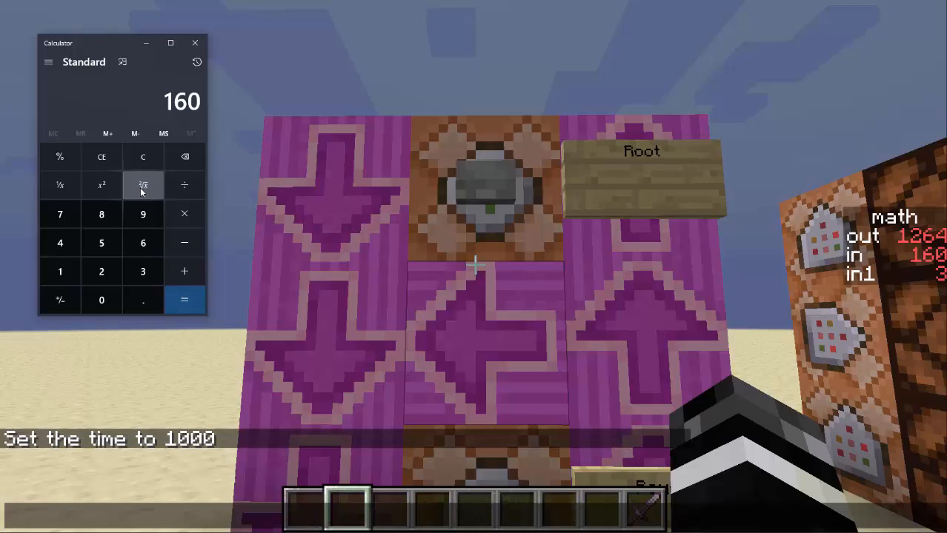
Step: Take the square root of 160 in Calculator
left_click(143, 185)
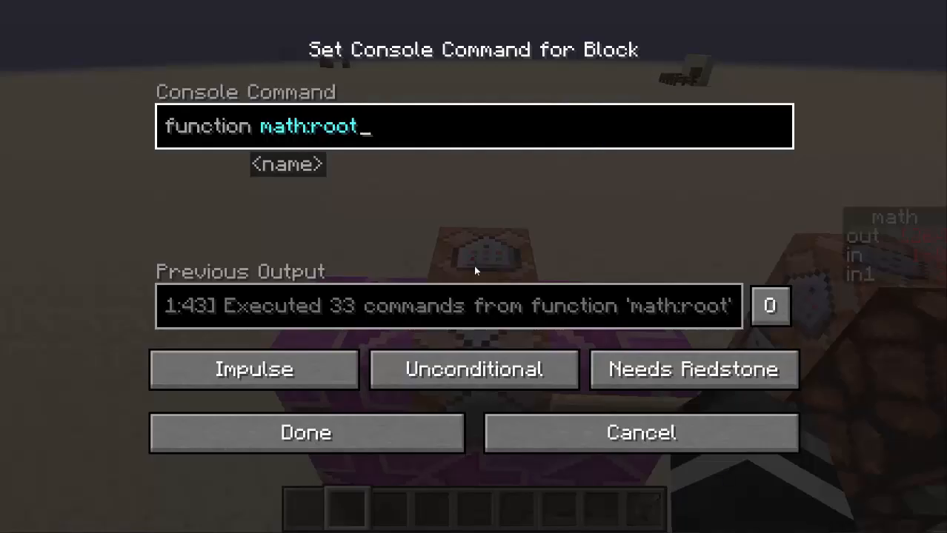
left_click(307, 433)
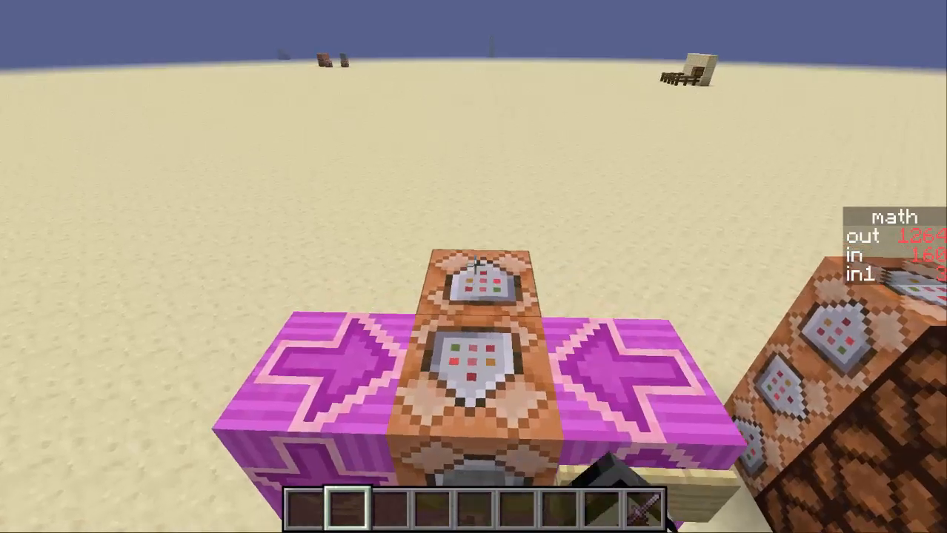
mouse_move(474, 266)
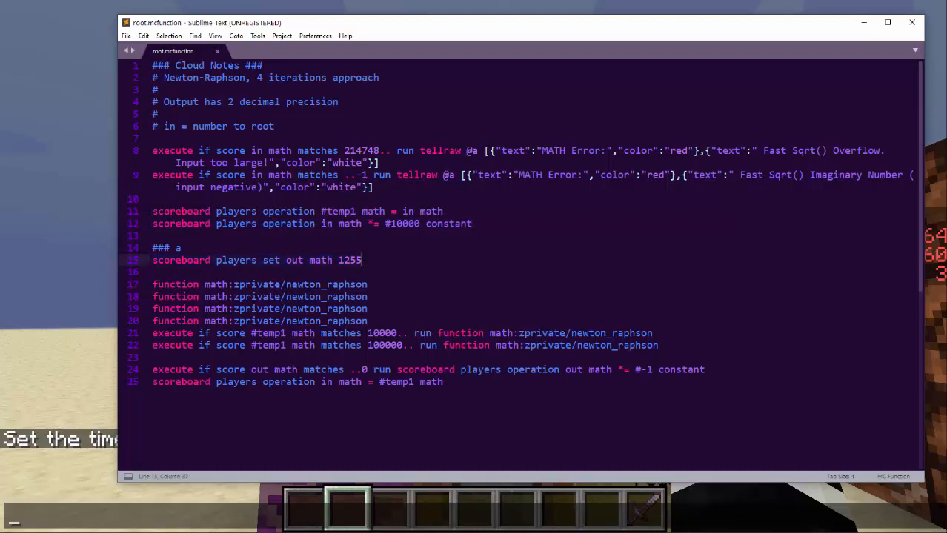
Step: Highlight root.mcfunction's Newton-Raphson lines and the call to the newton_raphson helper
left_click_drag(153, 285, 368, 321)
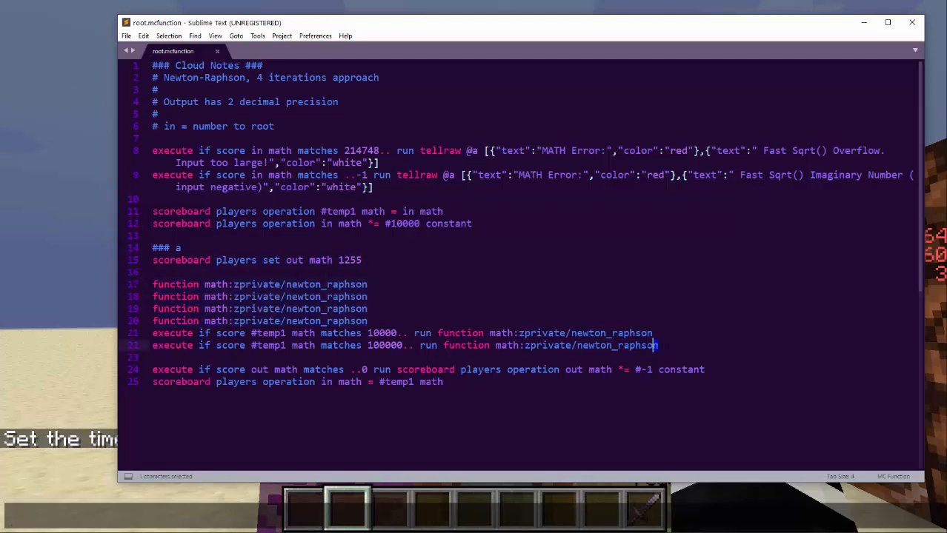
left_click_drag(152, 331, 658, 345)
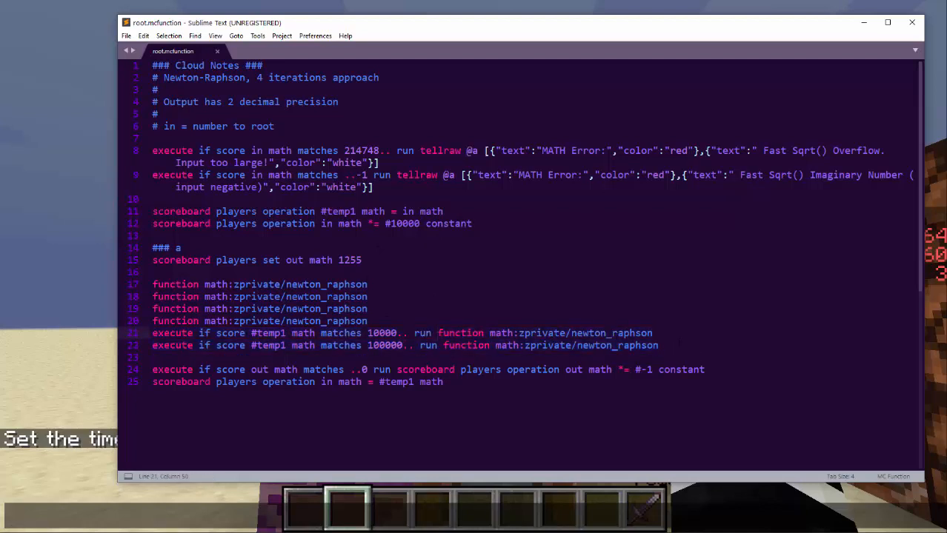
left_click_drag(153, 284, 366, 320)
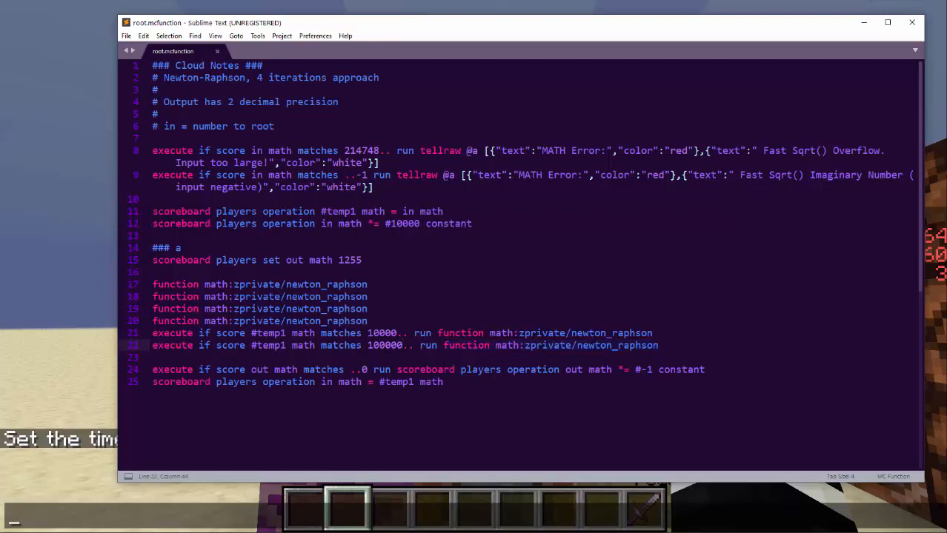
left_click_drag(153, 332, 658, 345)
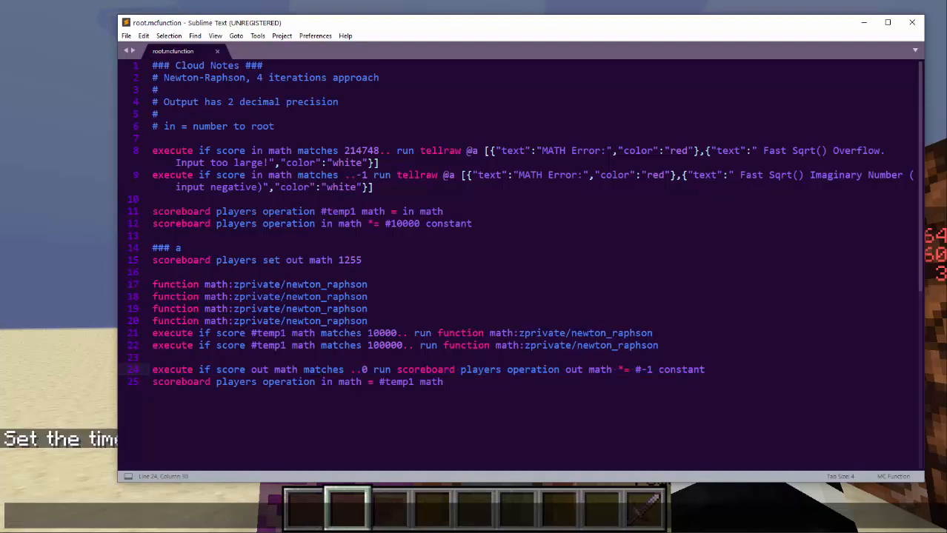
left_click_drag(451, 370, 705, 370)
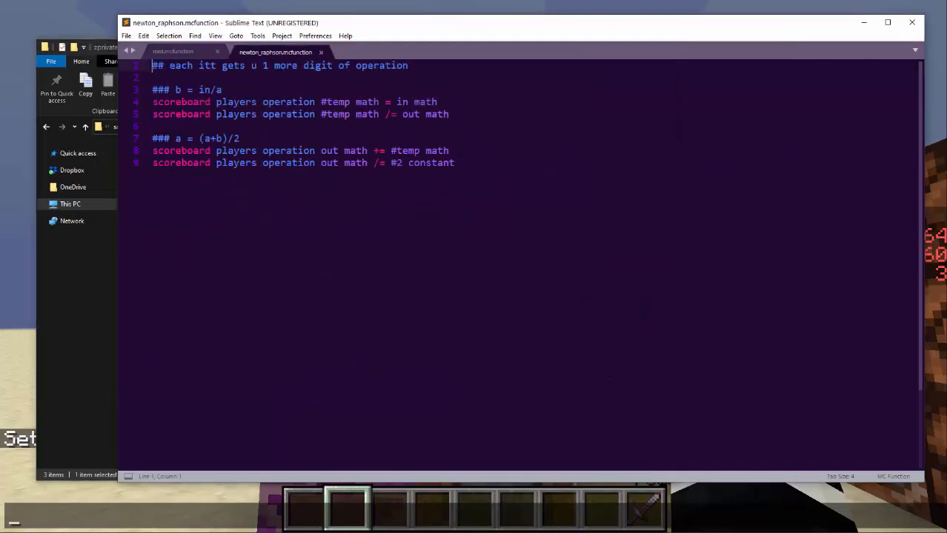
Step: Highlight the b = in/a and a = (a+b)/2 update lines in newton_raphson.mcfunction
left_click_drag(153, 100, 455, 163)
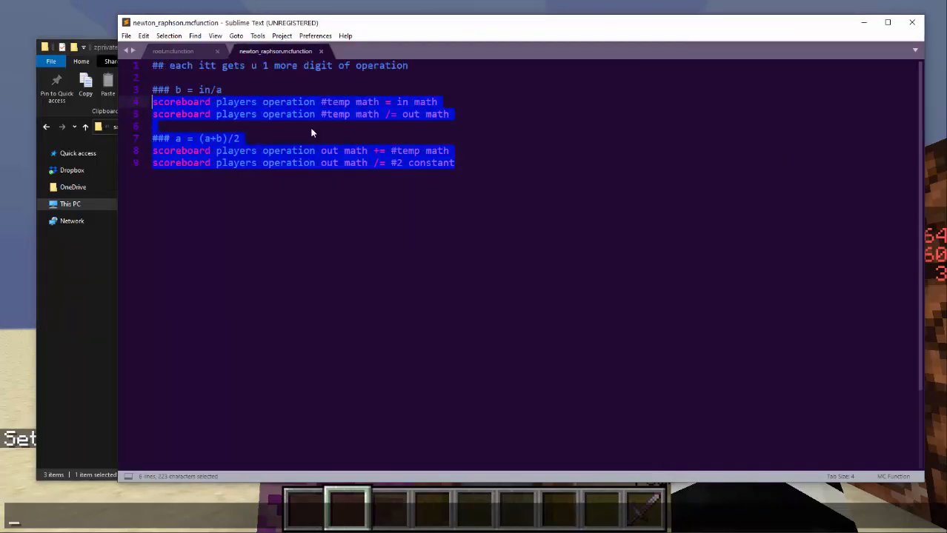
left_click(454, 163)
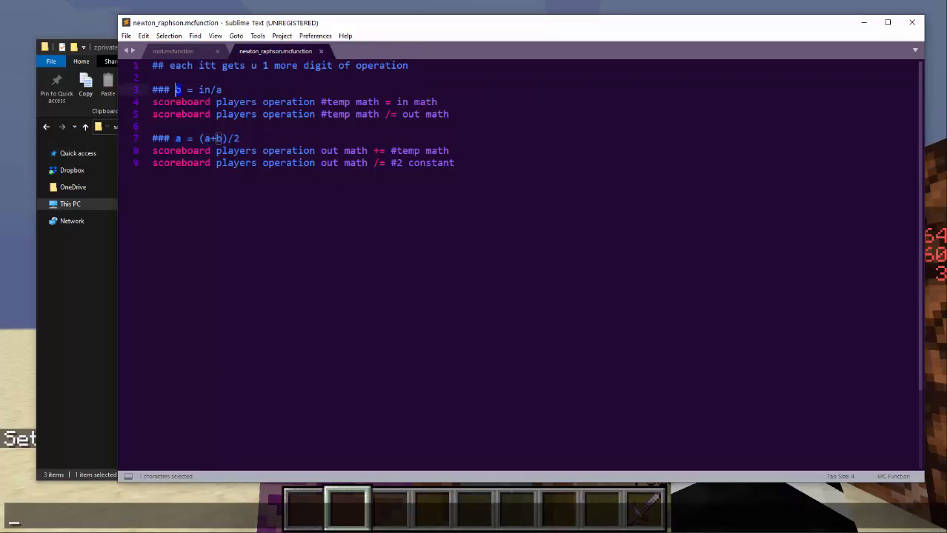
double_click(210, 89)
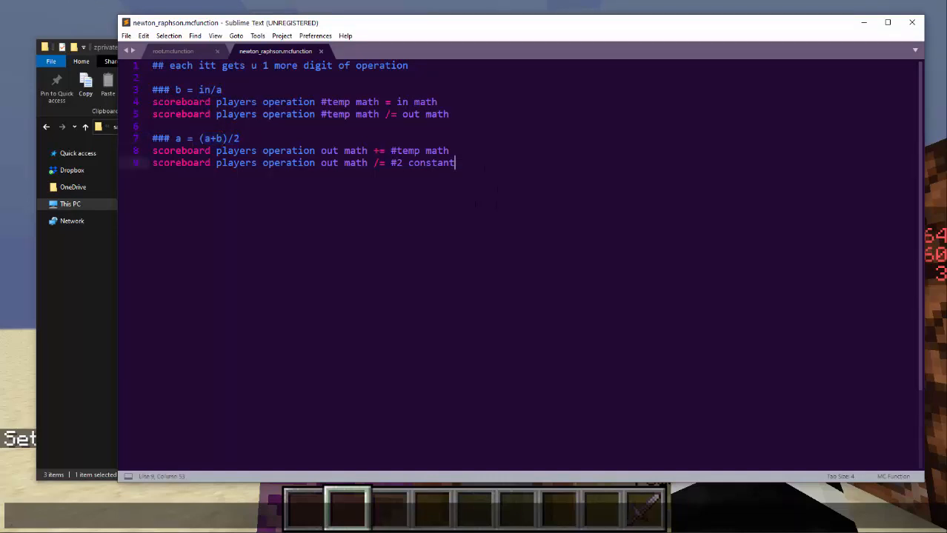
double_click(178, 138)
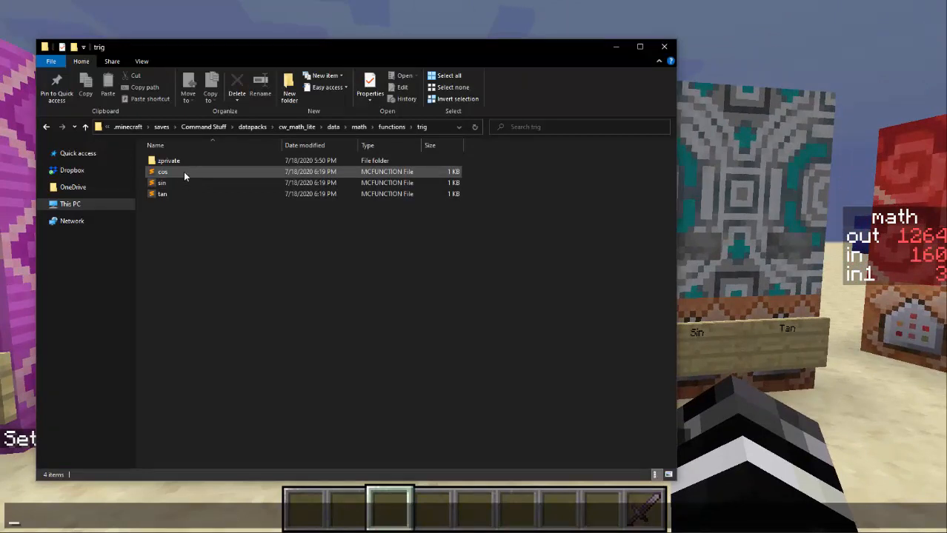
mouse_move(183, 175)
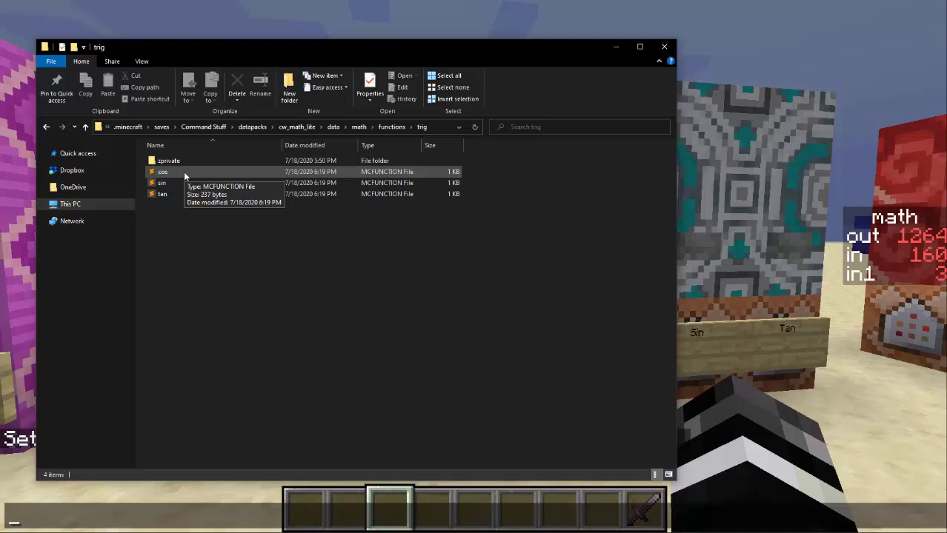
Step: Open cos.mcfunction from the trig folder in Sublime Text
double_click(163, 172)
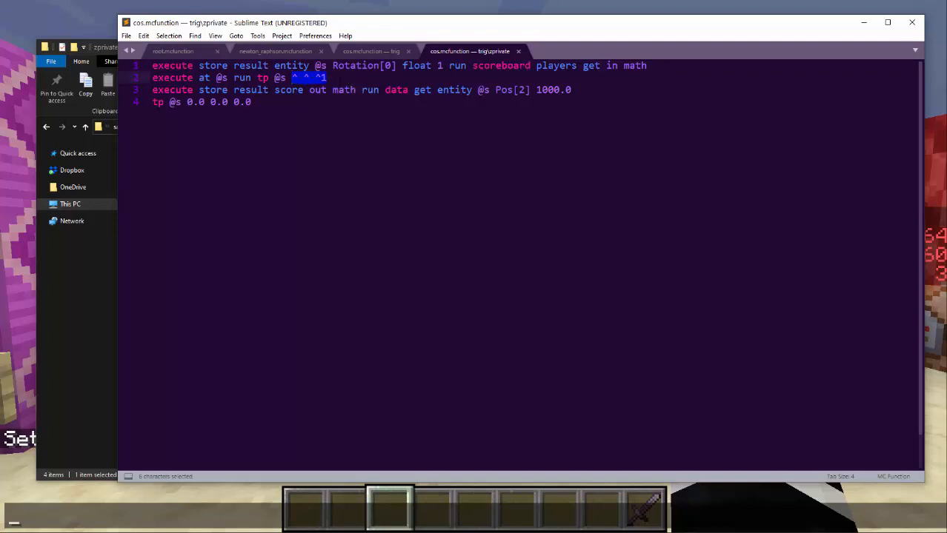
Step: Highlight the ^ ^ ^1 one-block-forward teleport offset in the private cos helper
left_click_drag(332, 66, 441, 66)
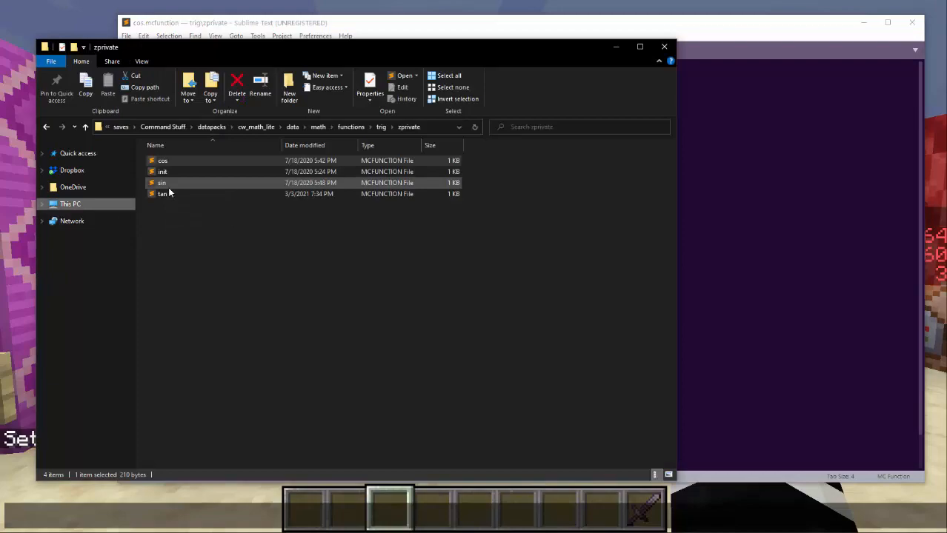
Step: Open the private sin.mcfunction helper, close its tab, and reopen it
double_click(162, 184)
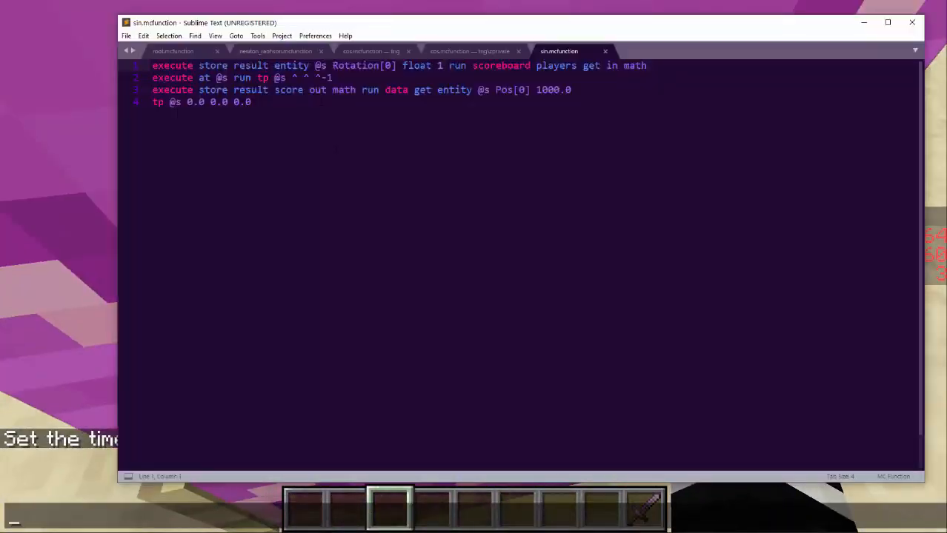
left_click(361, 50)
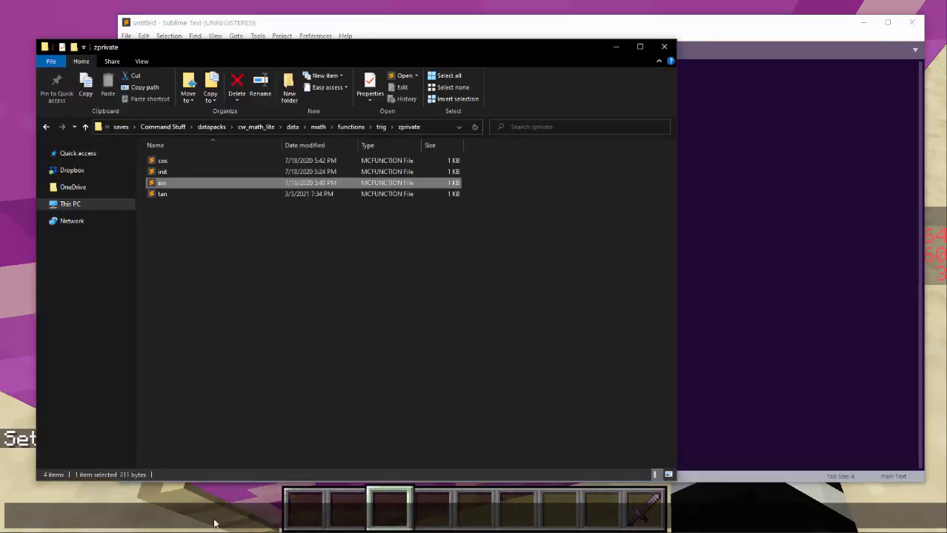
mouse_move(162, 183)
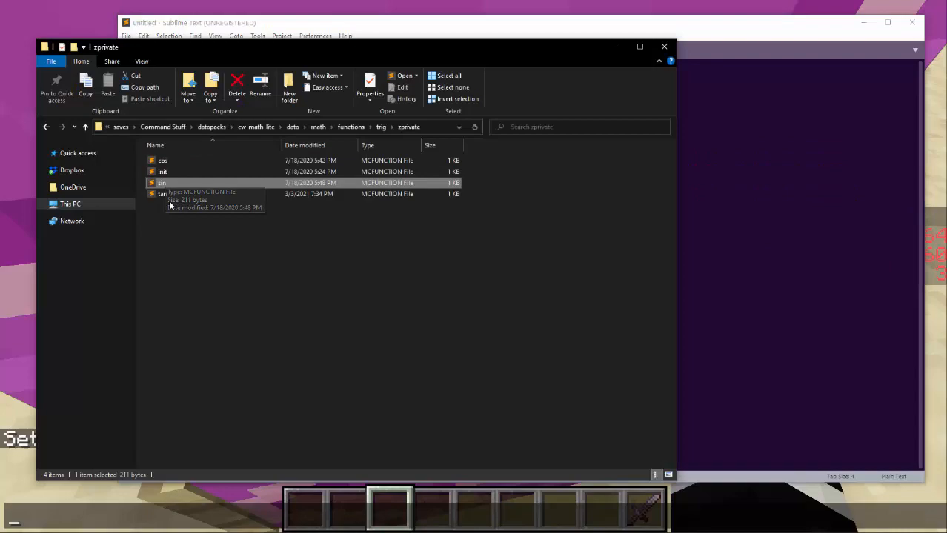
double_click(160, 194)
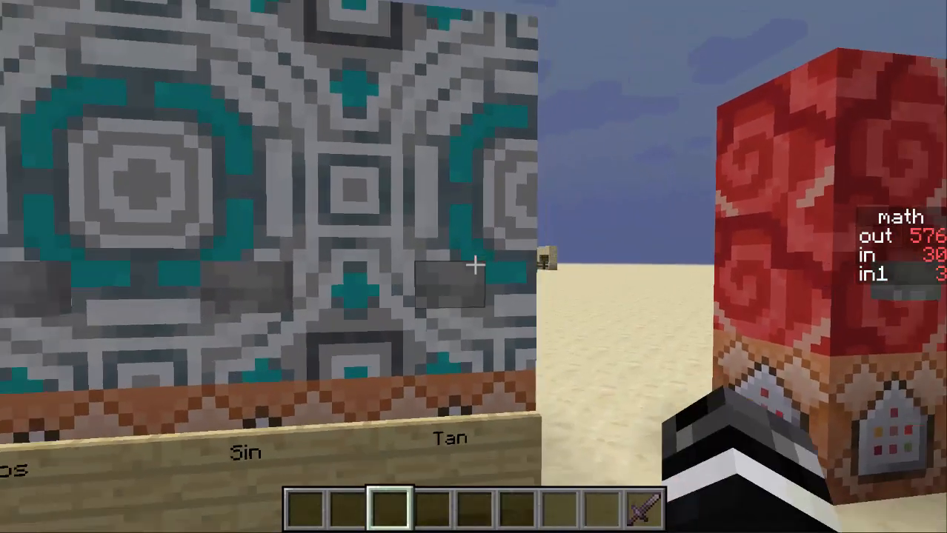
mouse_move(474, 266)
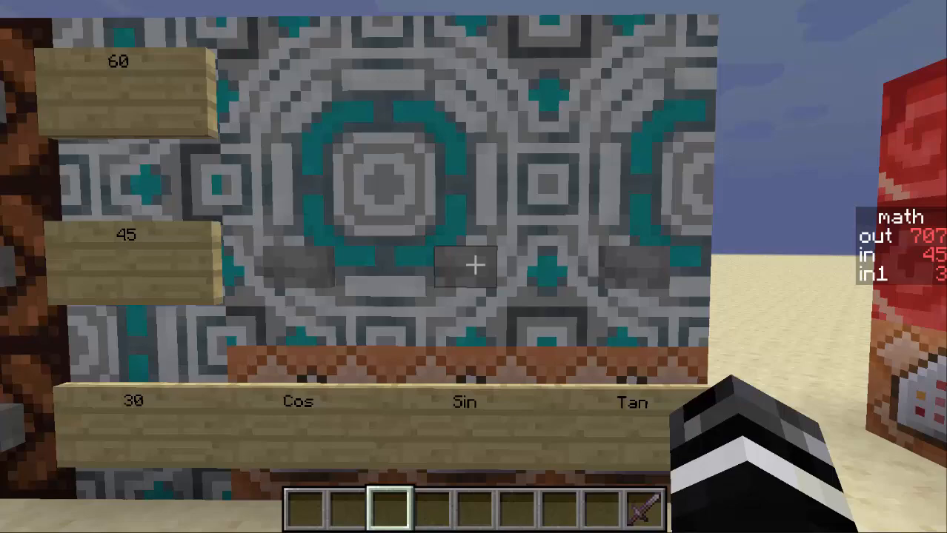
mouse_move(474, 267)
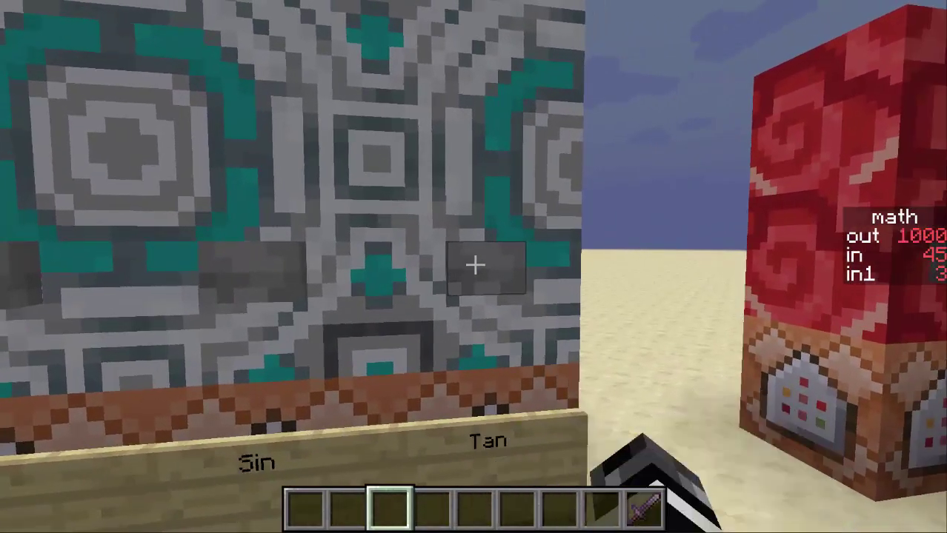
mouse_move(475, 267)
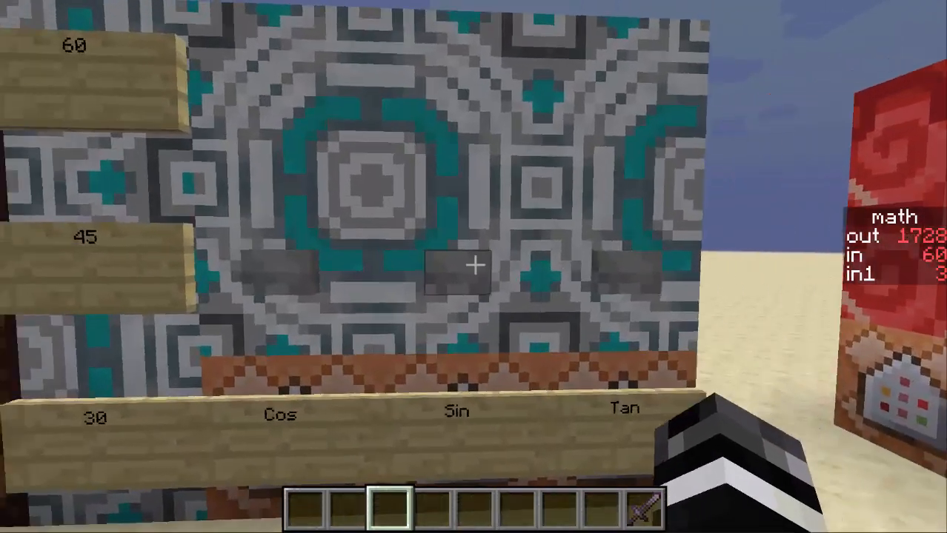
mouse_move(474, 267)
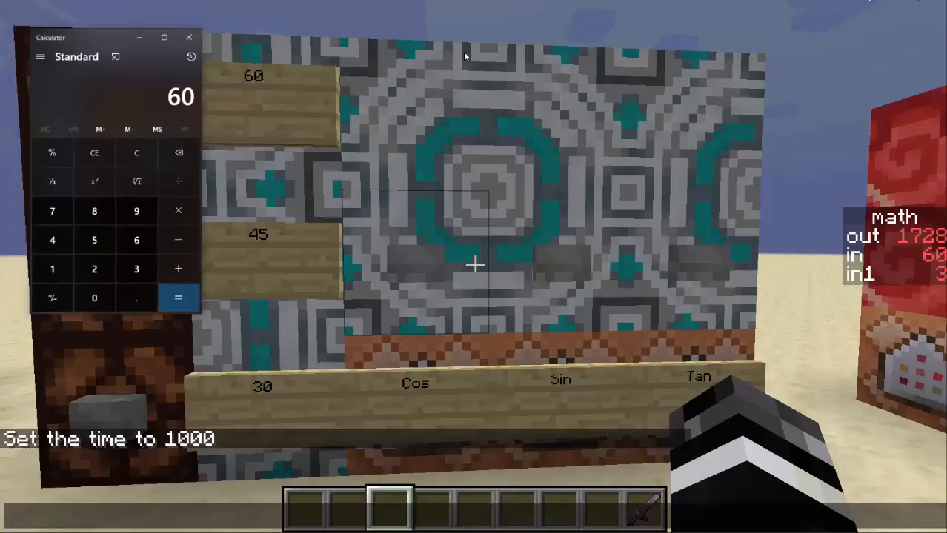
Step: Switch Calculator to Scientific mode and take tan of 60
left_click(32, 56)
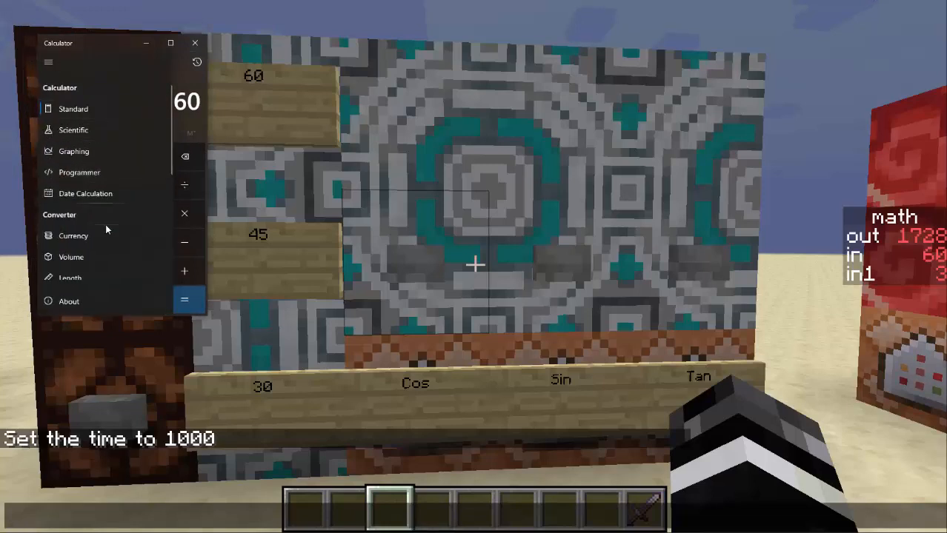
left_click(73, 130)
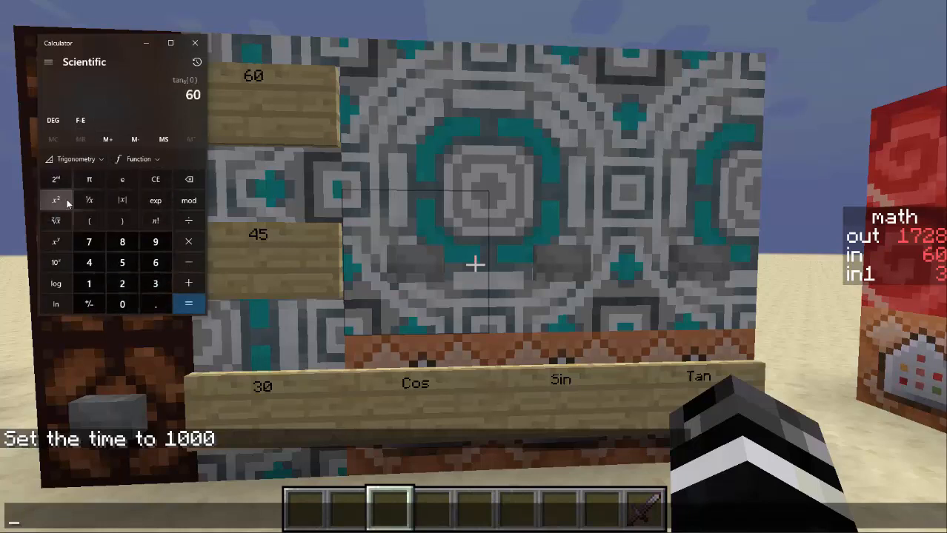
left_click(188, 304)
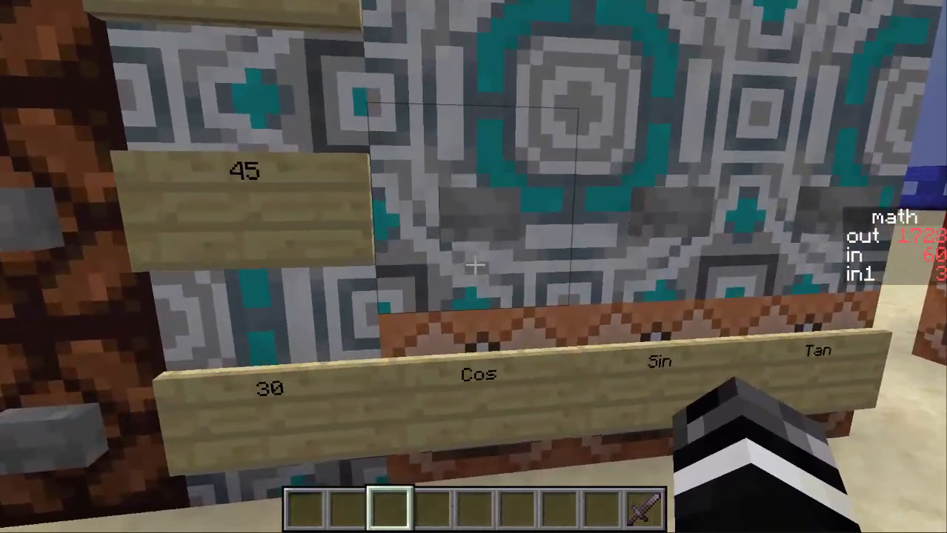
mouse_move(474, 266)
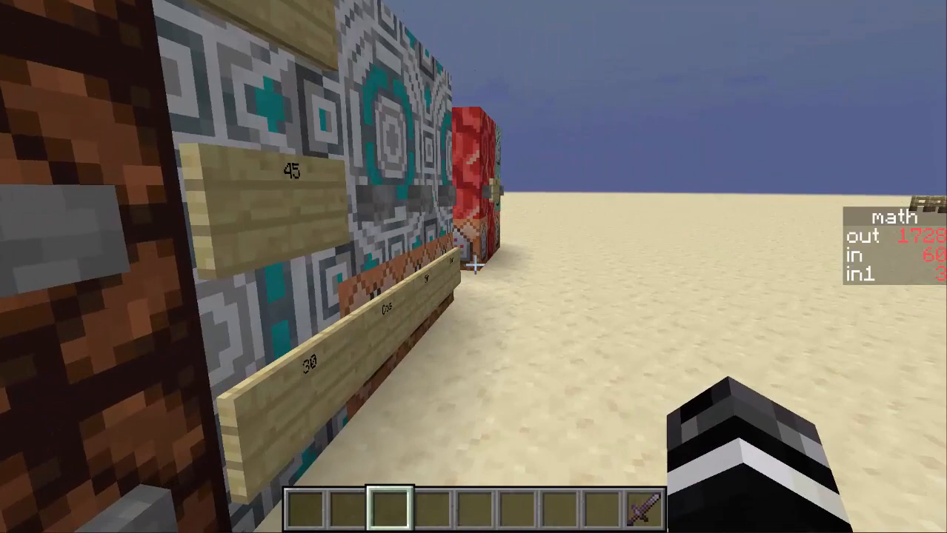
Step: Set the math scoreboard's 'in' value to 135 via /scoreboard players set
type("/scoreboard players set in math 135")
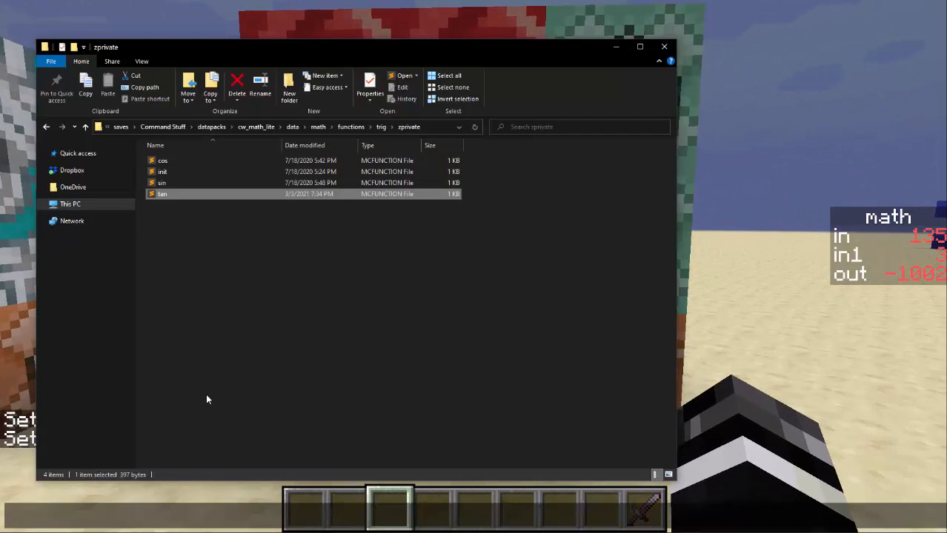
Step: Open lcg.mcfunction from the rng functions folder in Sublime Text
left_click(349, 126)
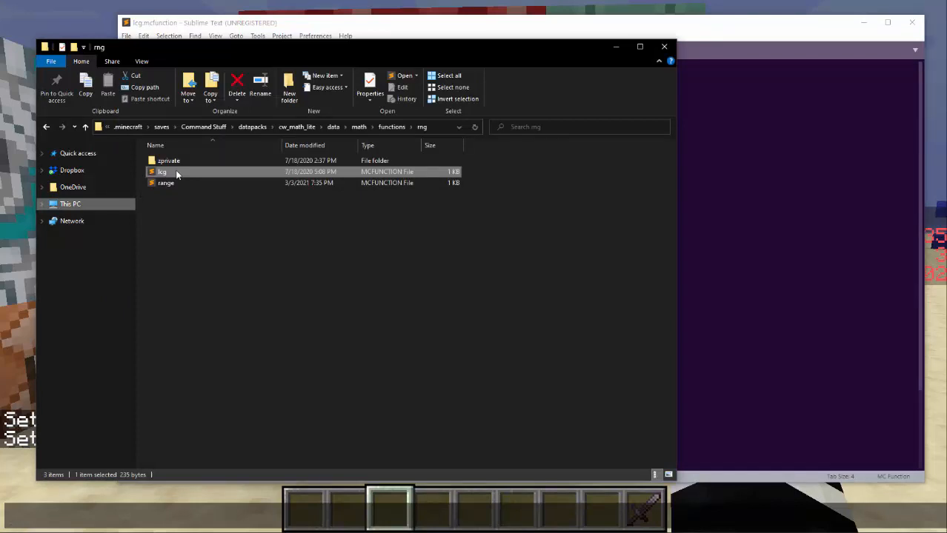
mouse_move(177, 174)
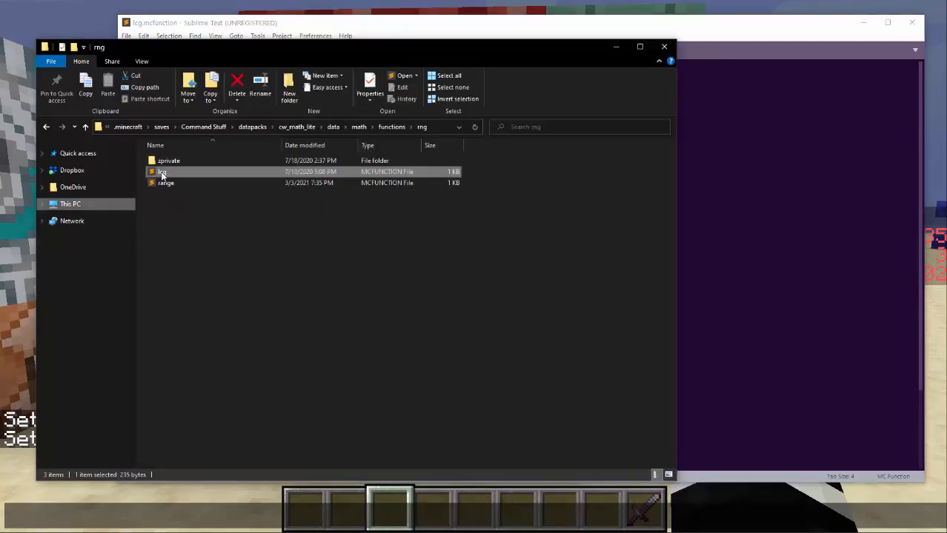
double_click(164, 184)
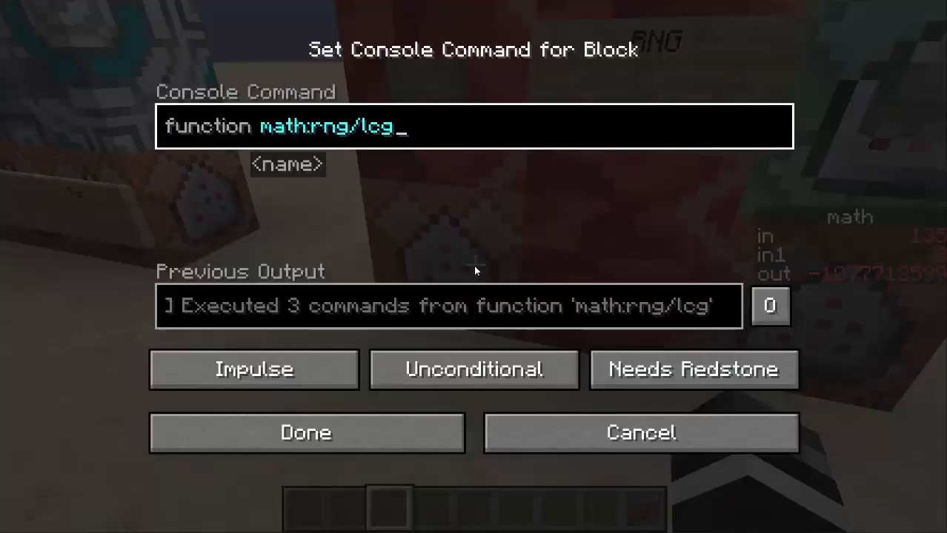
Step: Confirm the command blocks running math:rng/lcg and math:rng/range
left_click(307, 433)
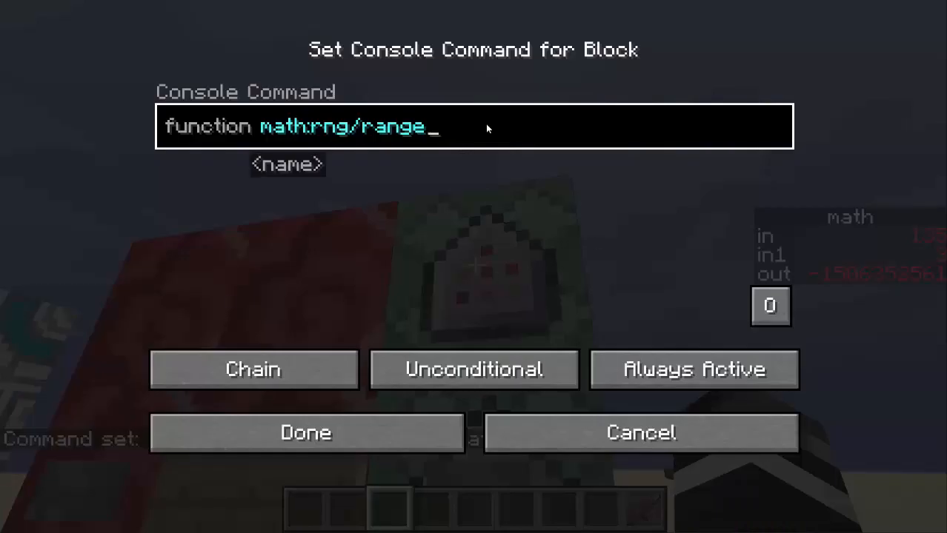
left_click(305, 433)
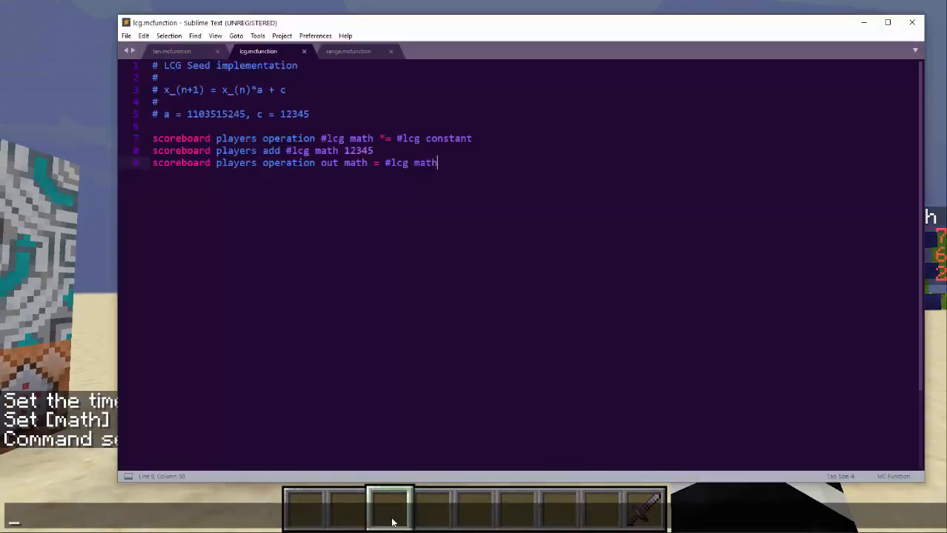
Step: Review next_int.mcfunction, highlighting the loop condition in its Java nextInt comment
left_click(350, 51)
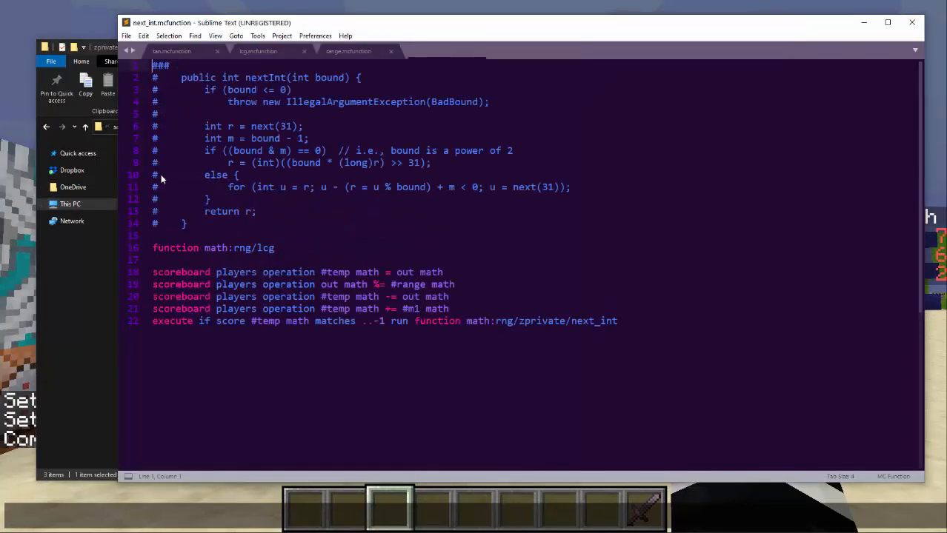
left_click_drag(181, 77, 187, 223)
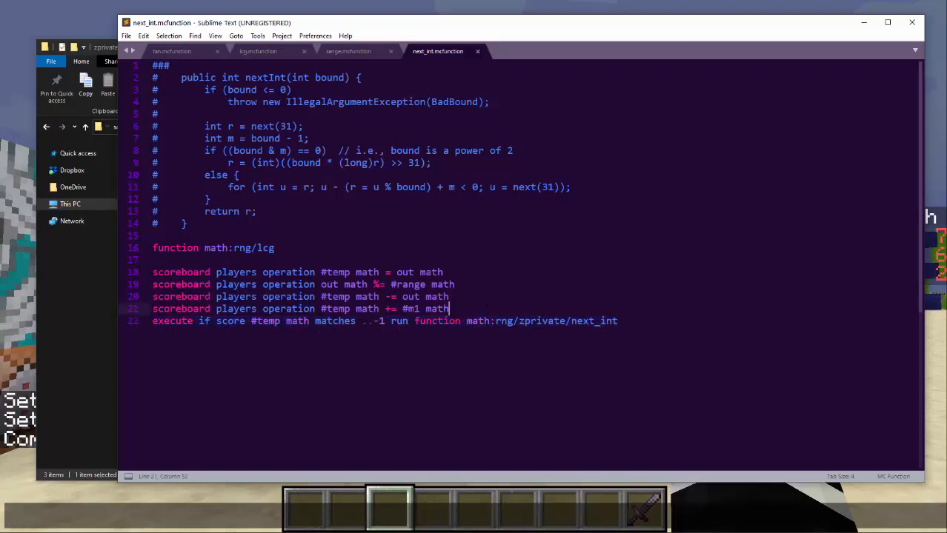
left_click_drag(326, 187, 571, 187)
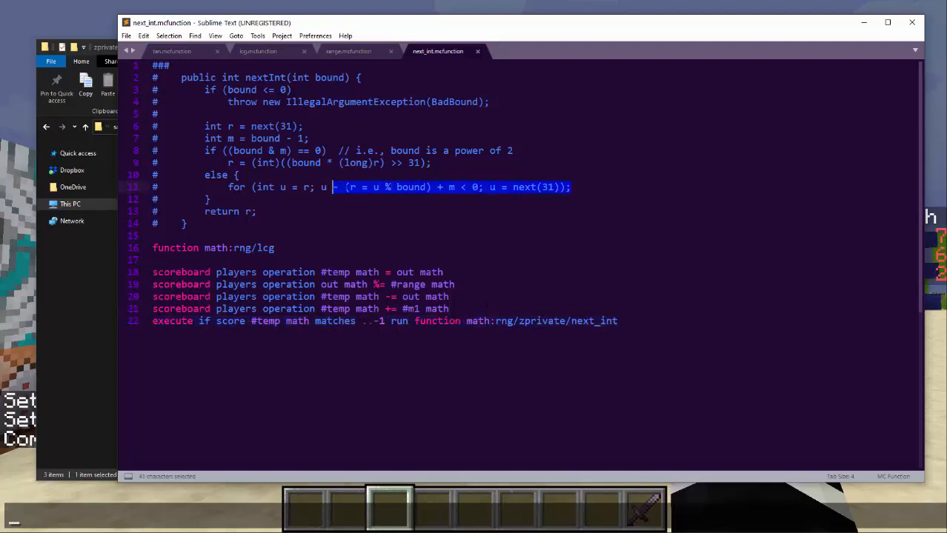
left_click(344, 186)
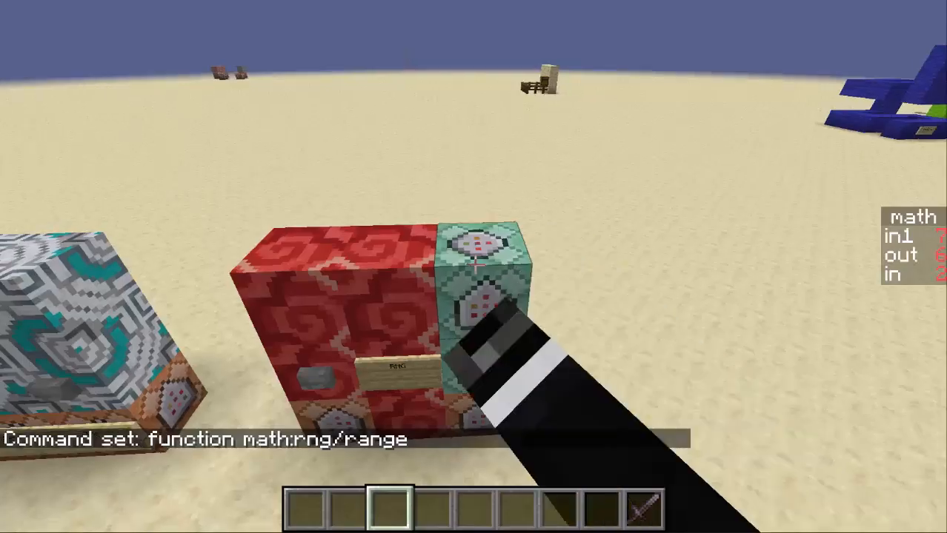
Step: Re-run math:rng/range from its command block settings
right_click(483, 267)
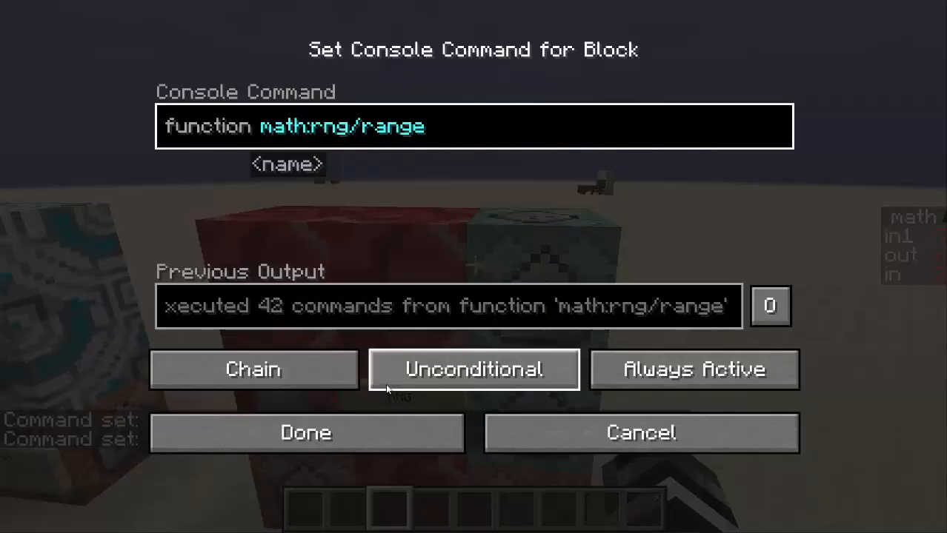
left_click(308, 432)
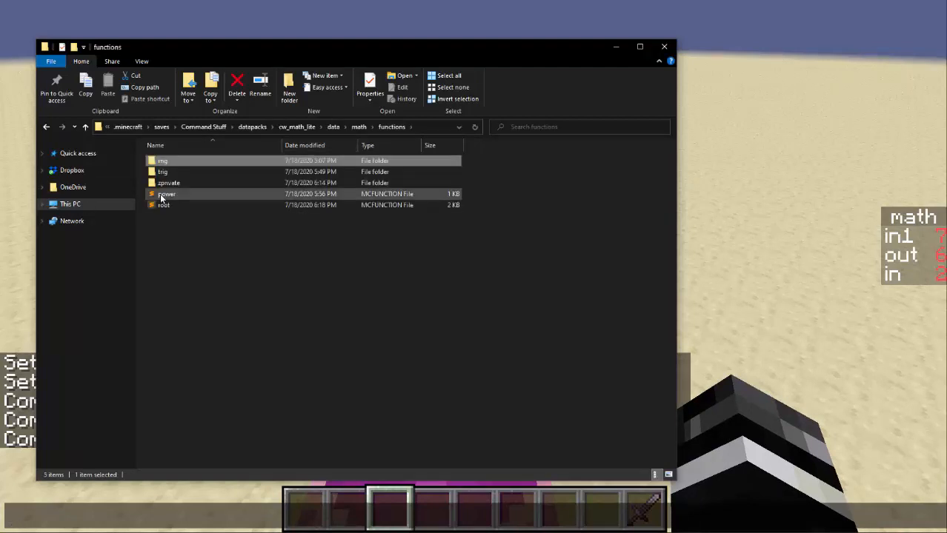
Step: Browse from cw_math_lite/data's math folder into BSC Test's minecraft tags functions folder
double_click(163, 172)
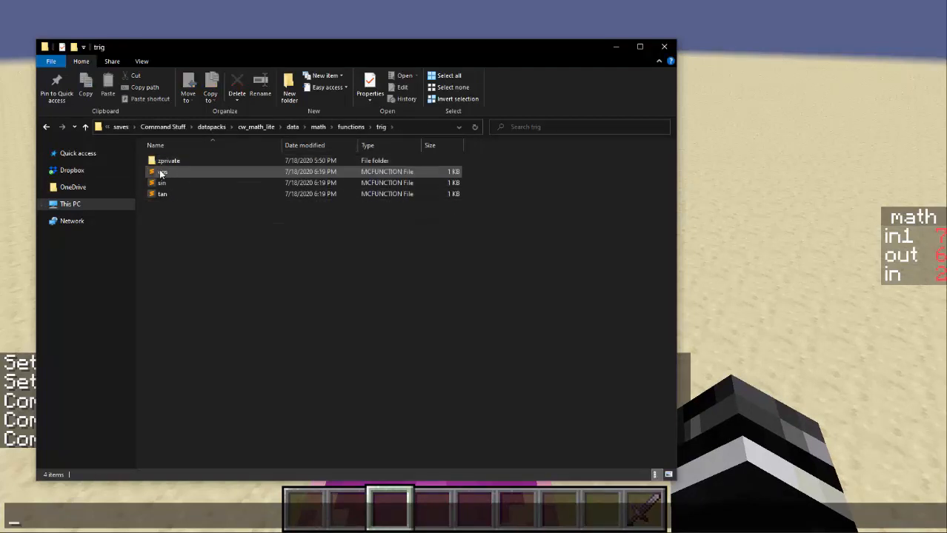
double_click(160, 172)
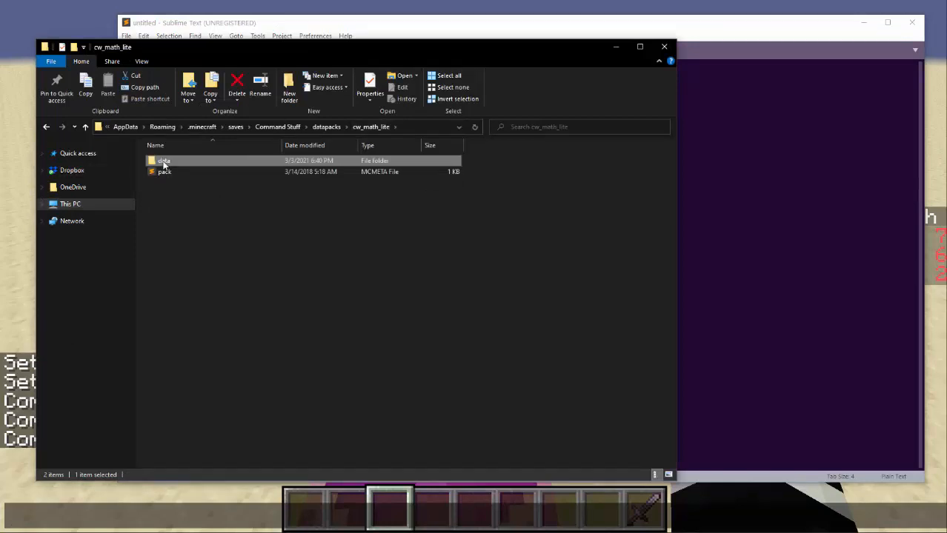
double_click(163, 160)
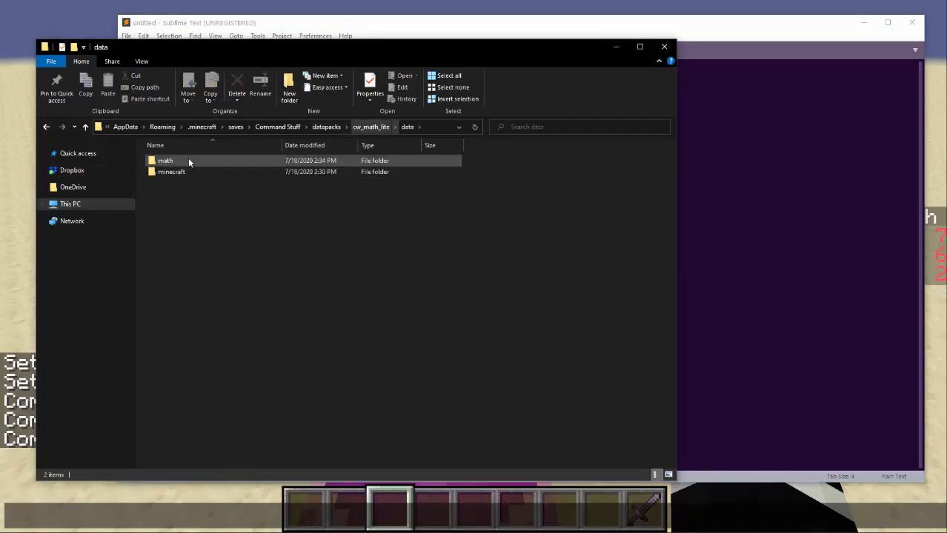
left_click(164, 160)
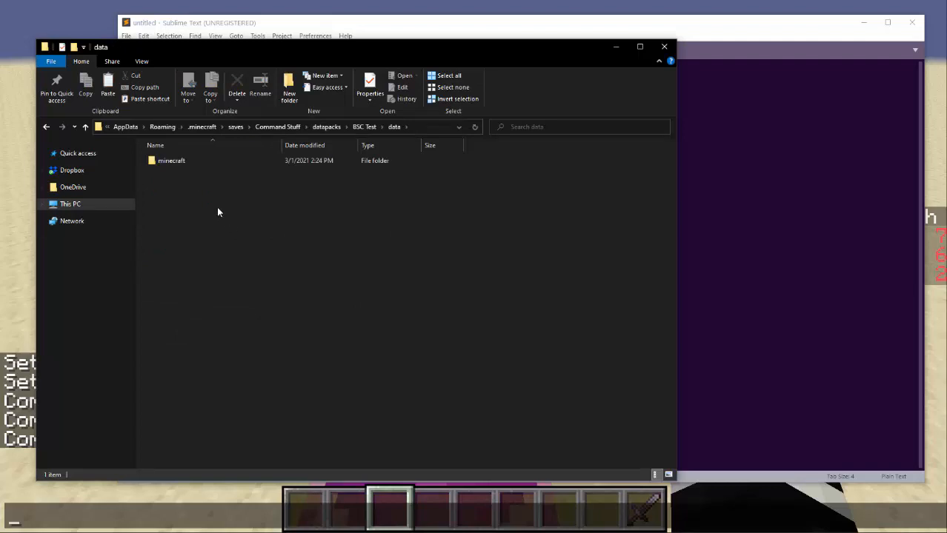
double_click(172, 160)
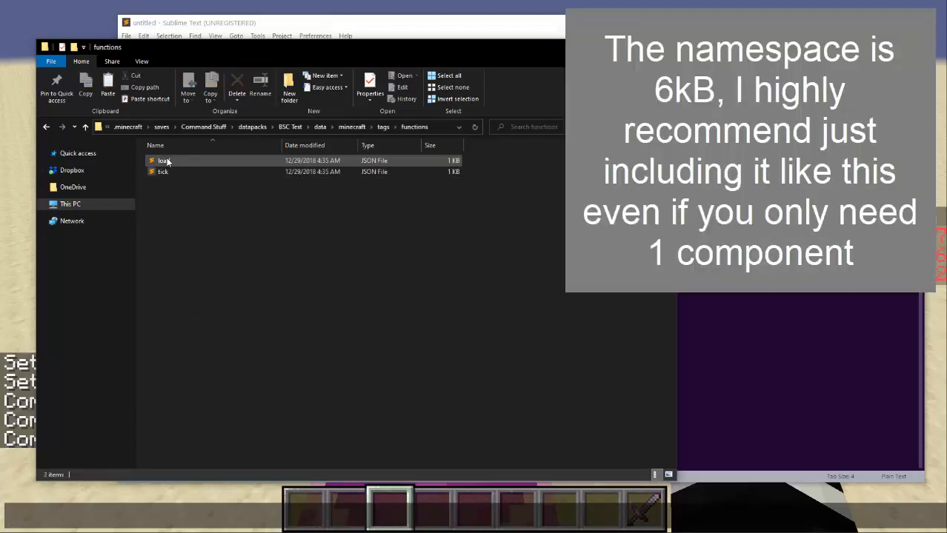
Step: Add "math:zprivate/init" after "starter:init" in load.json's values list
double_click(162, 160)
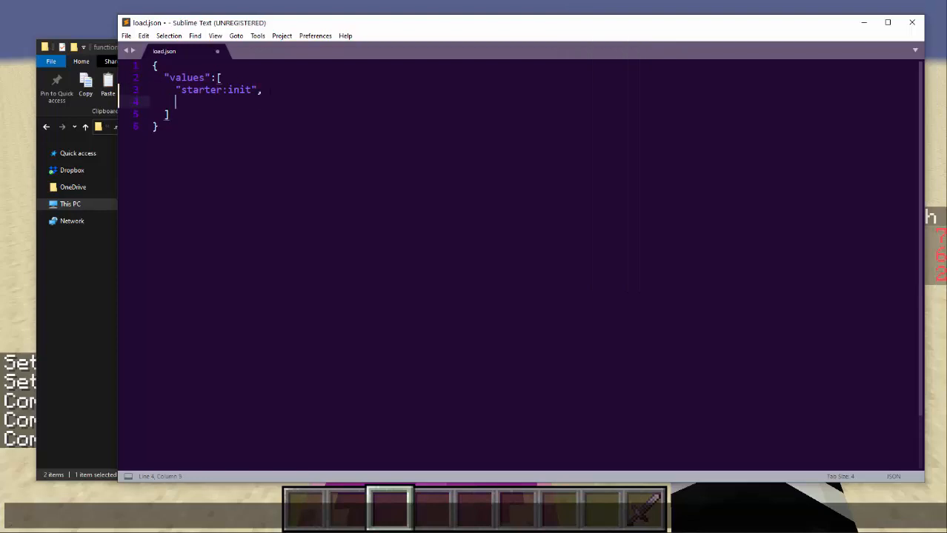
type("\"zprivate\"")
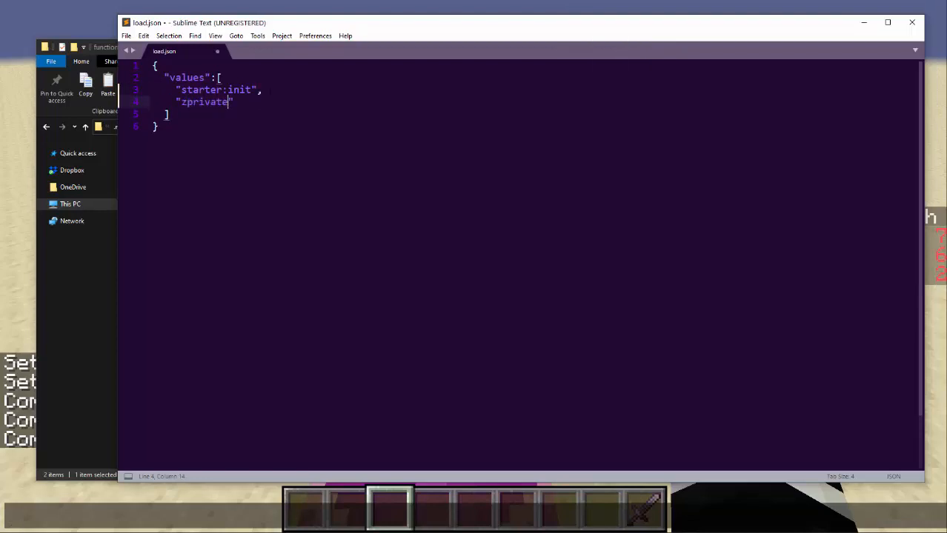
type("/i")
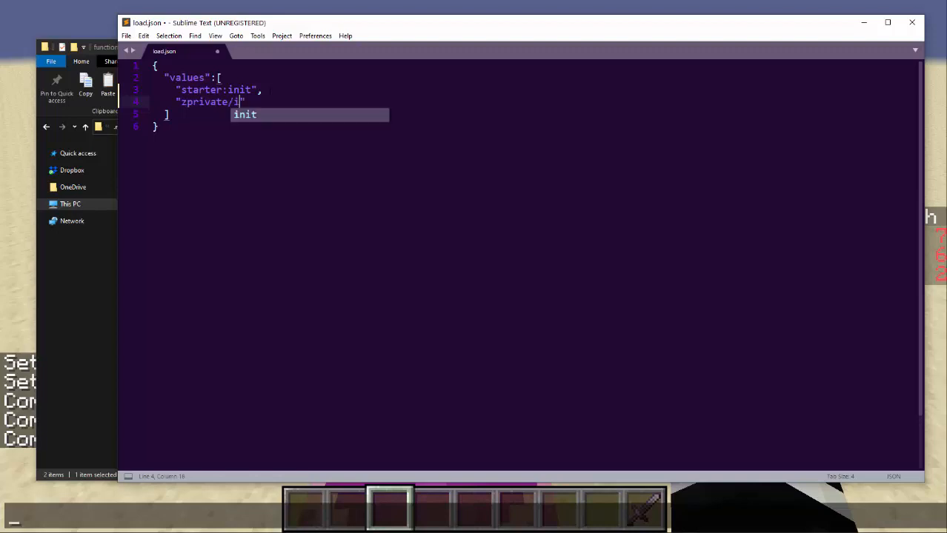
key("Tab")
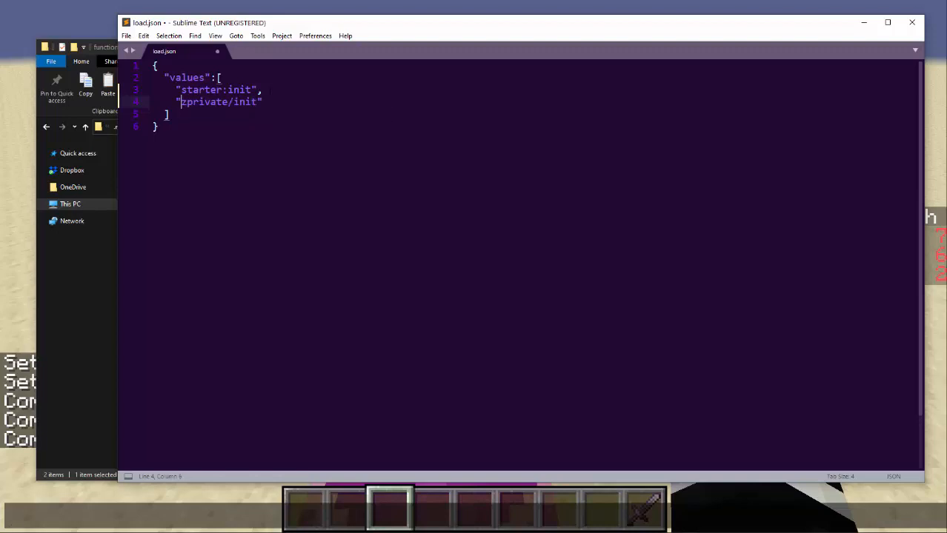
type("math:")
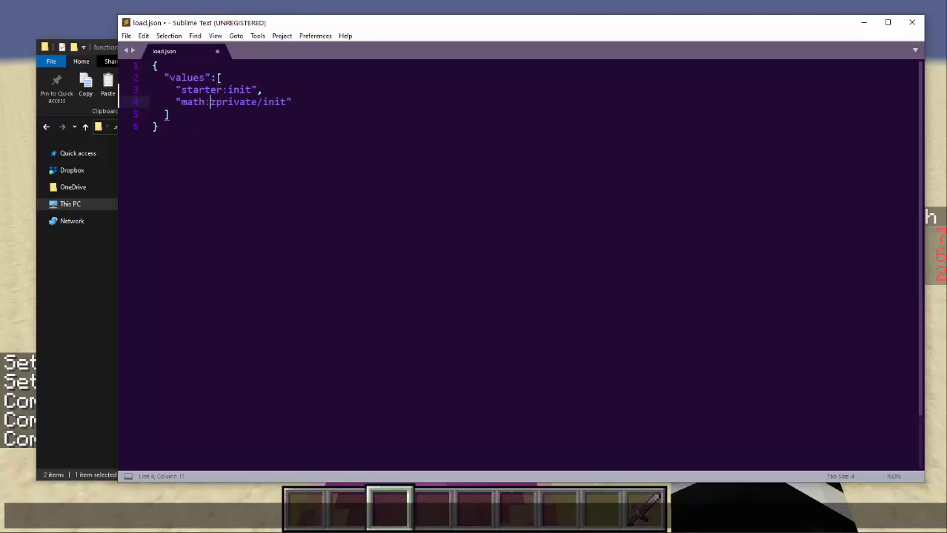